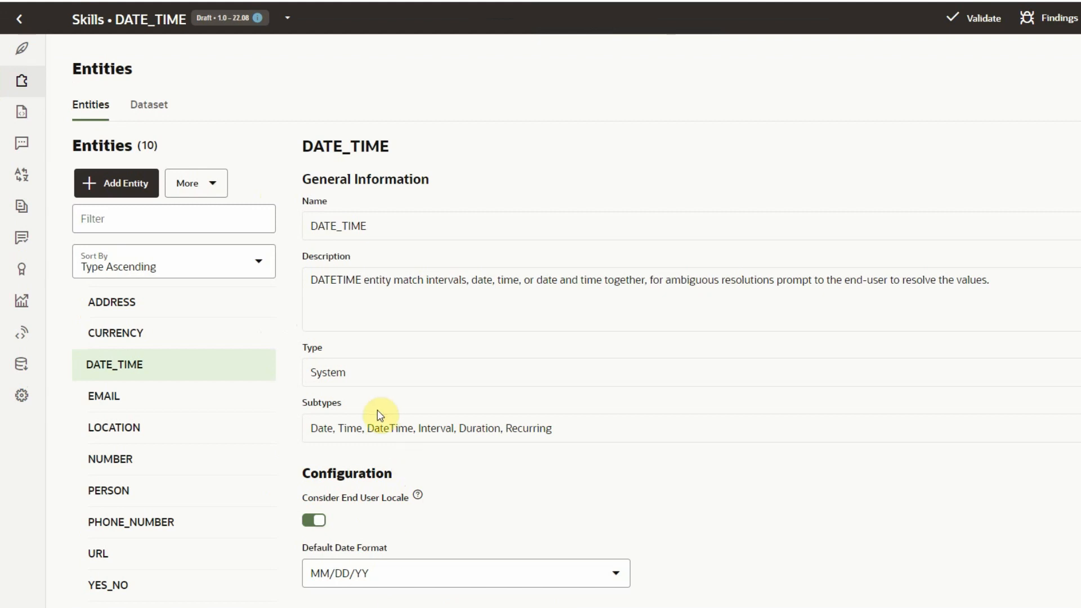
Create a Composite Bag entity named cbeMeeting and select it in the entity list.
triple_click(427, 427)
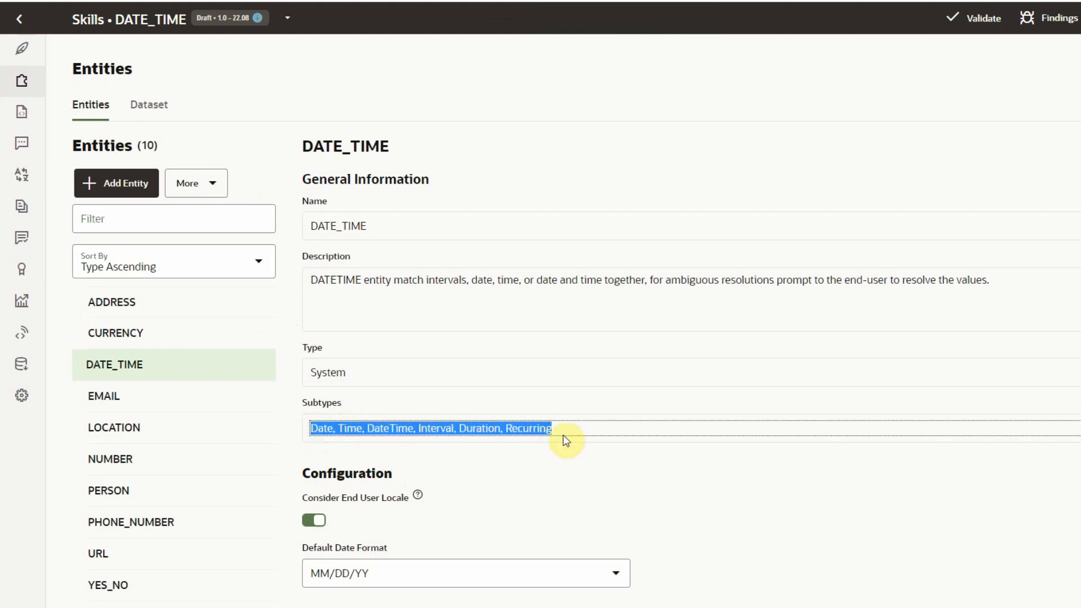
mouse_move(574, 452)
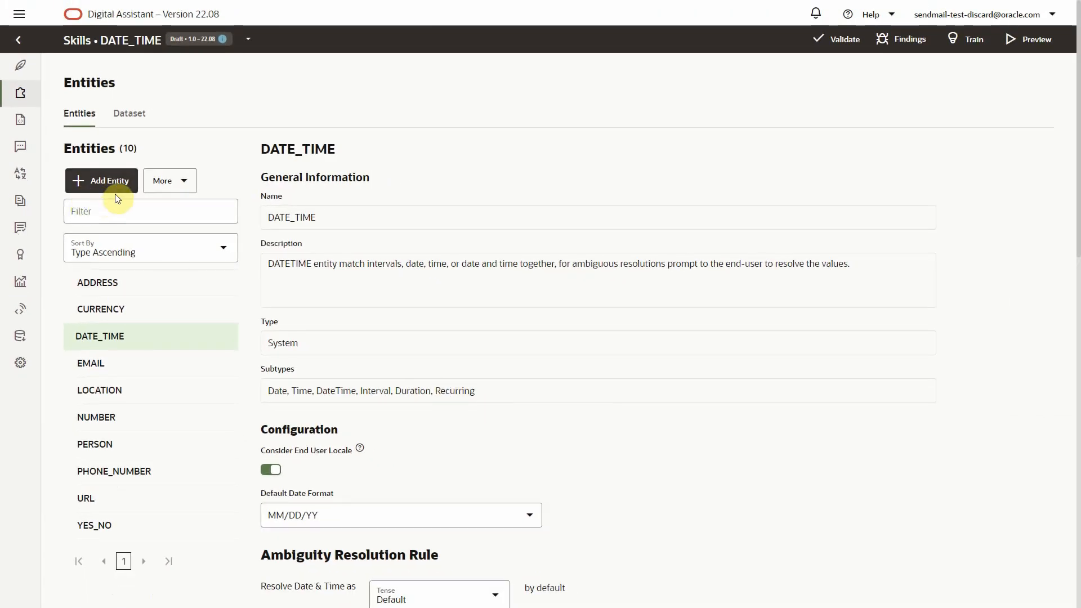
left_click(100, 180)
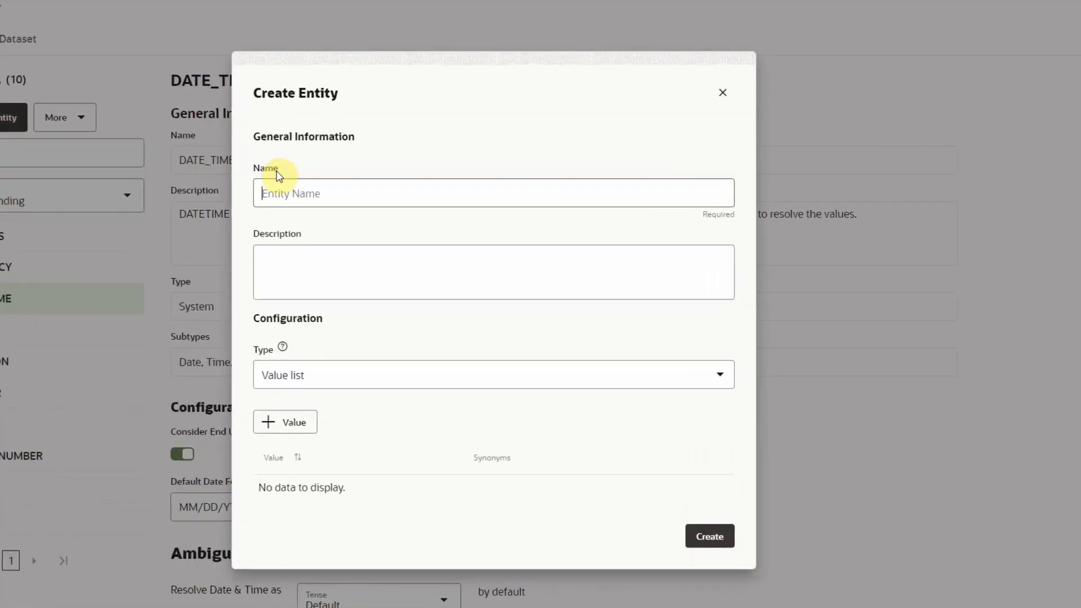
type("cbeMeeting")
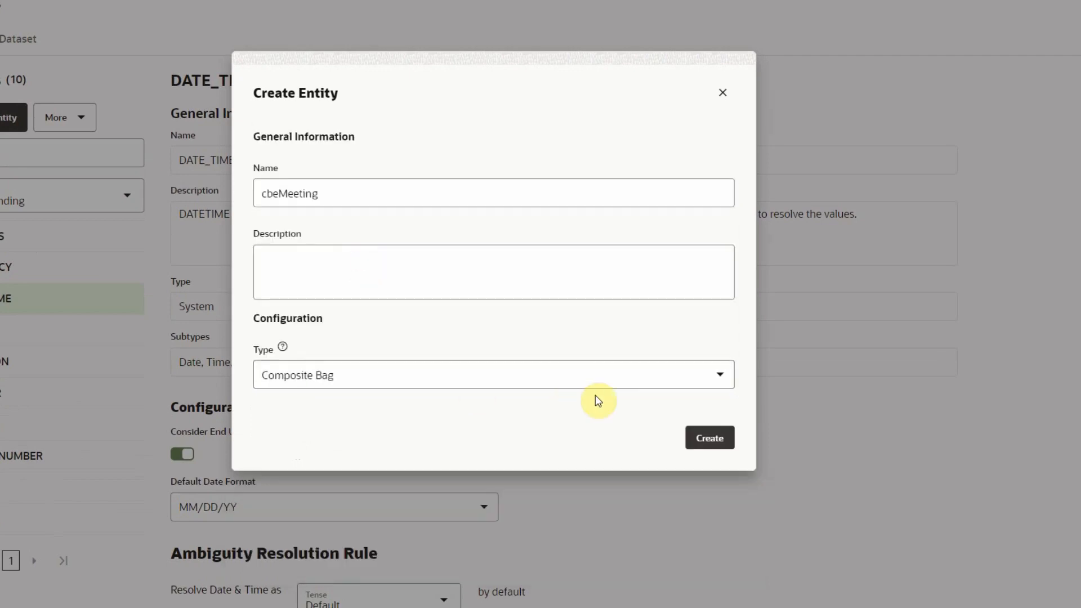
left_click(708, 437)
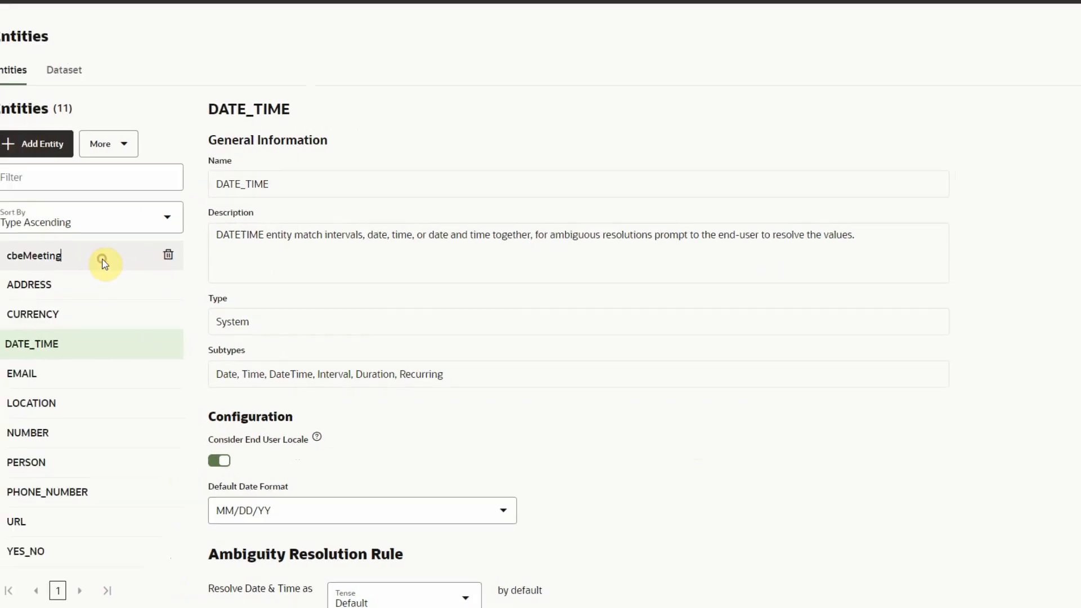
left_click(34, 255)
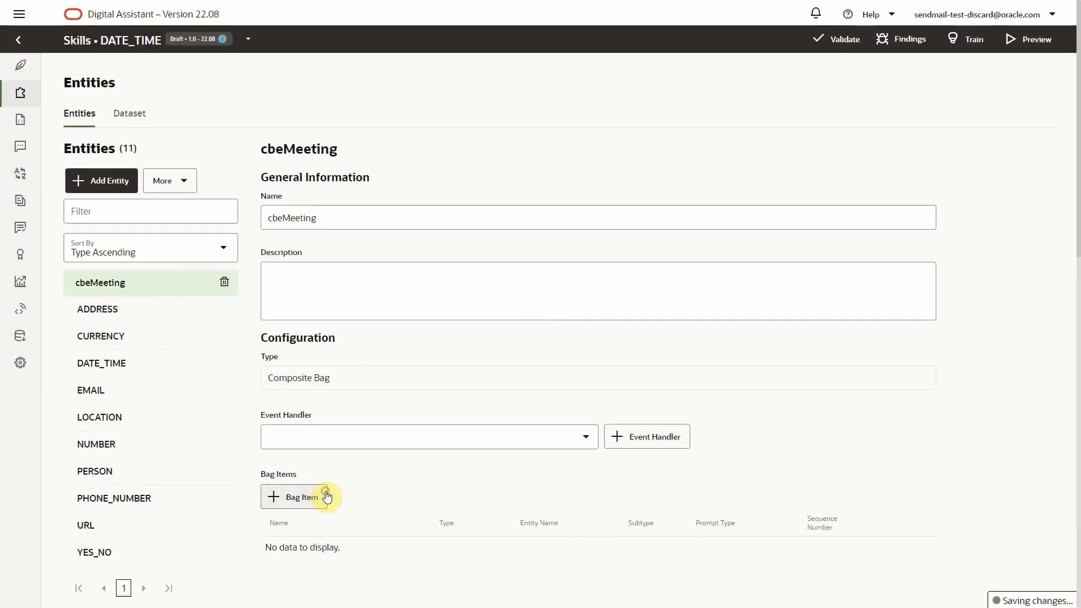
Add bag item meeting using DATE_TIME, trying the Time subtype then Date Time.
left_click(297, 496)
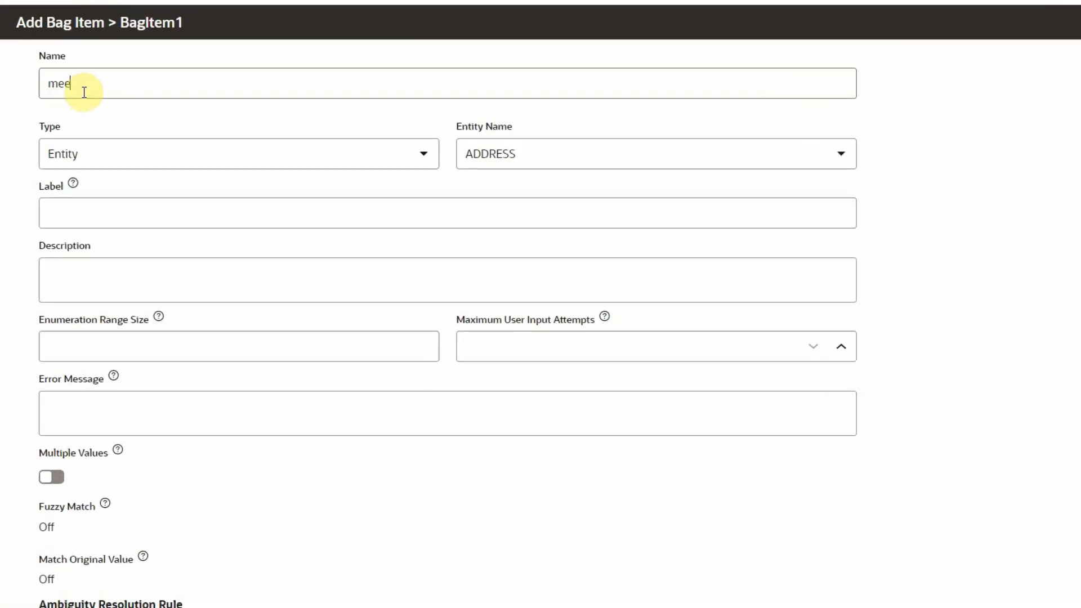
left_click(655, 155)
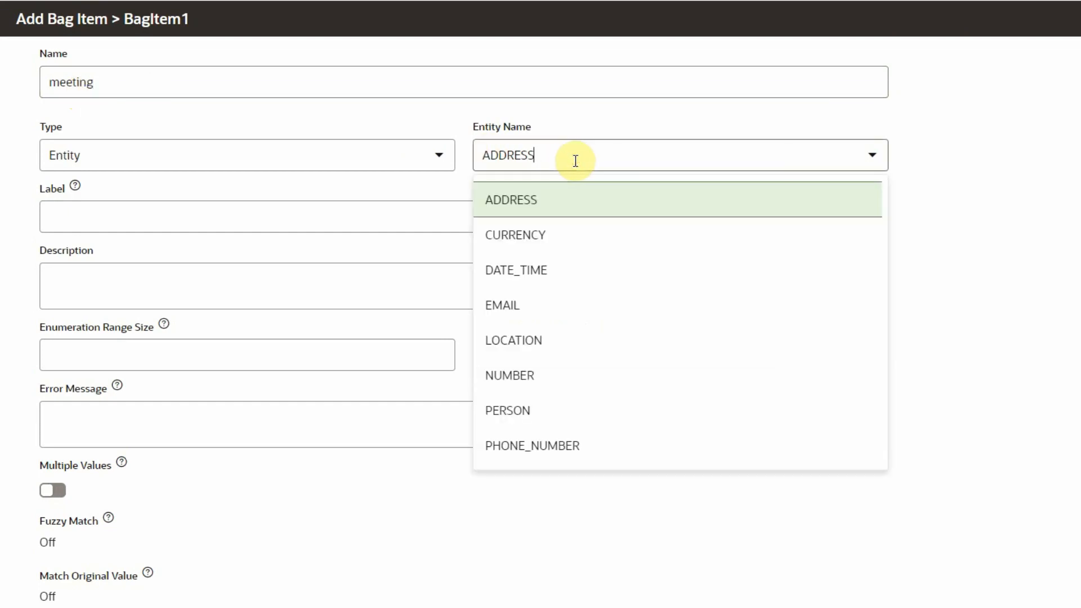
left_click(516, 269)
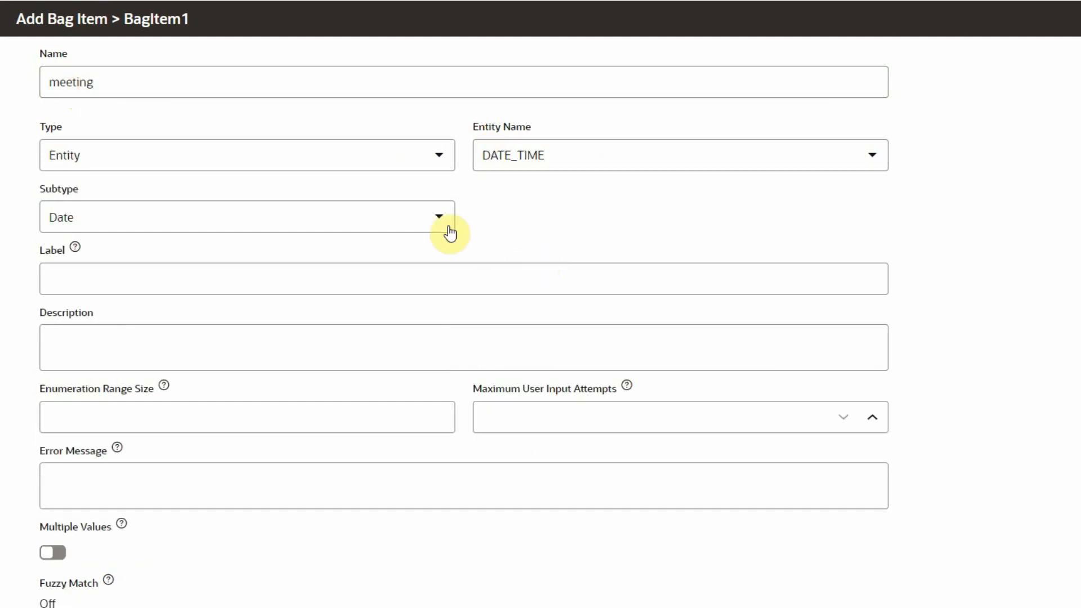
left_click(439, 216)
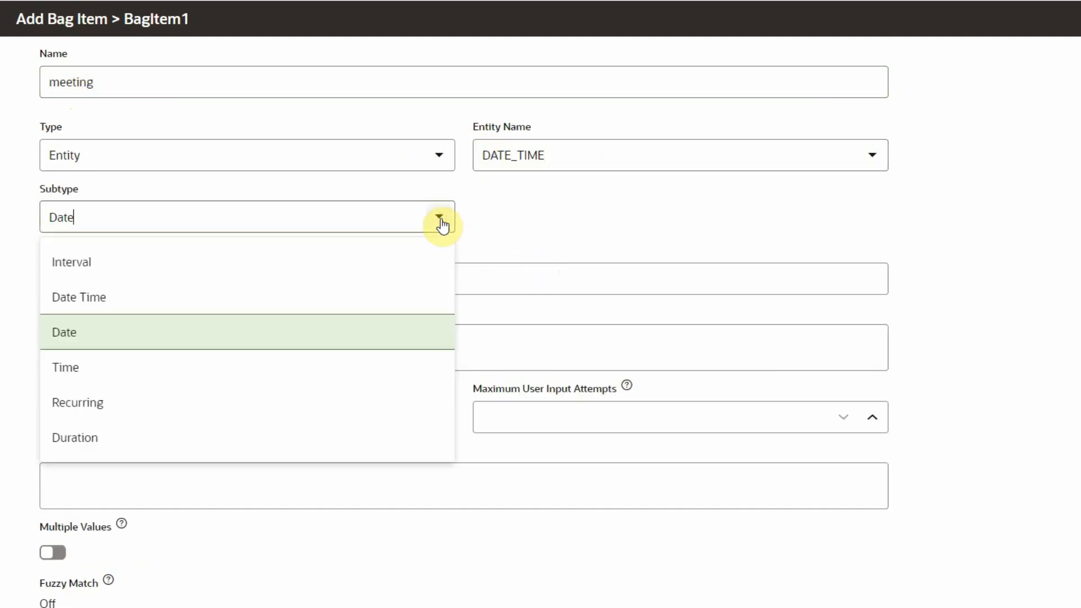
left_click(65, 367)
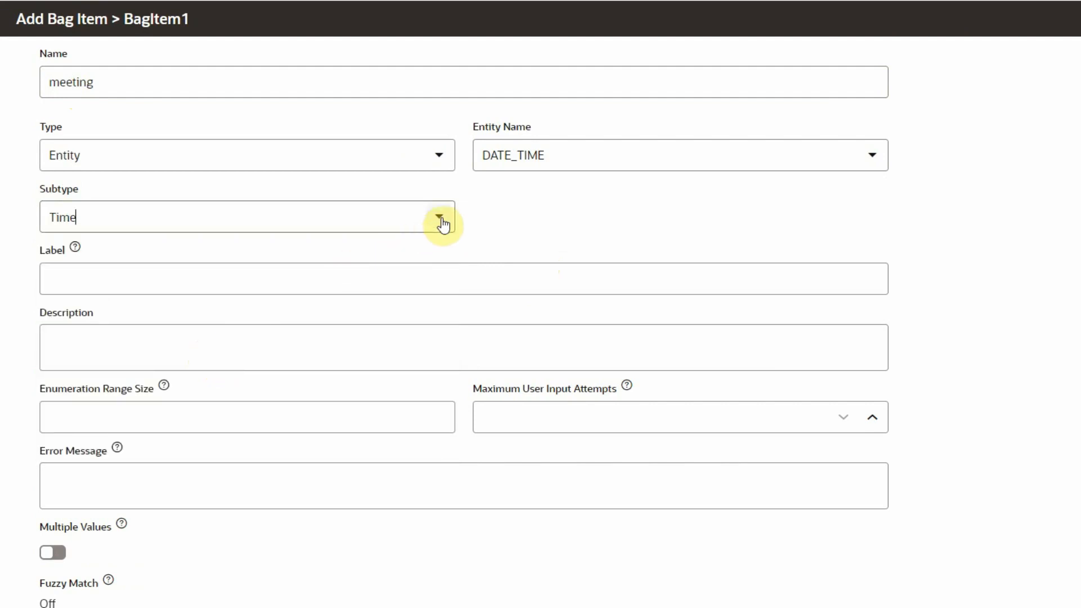
left_click(438, 217)
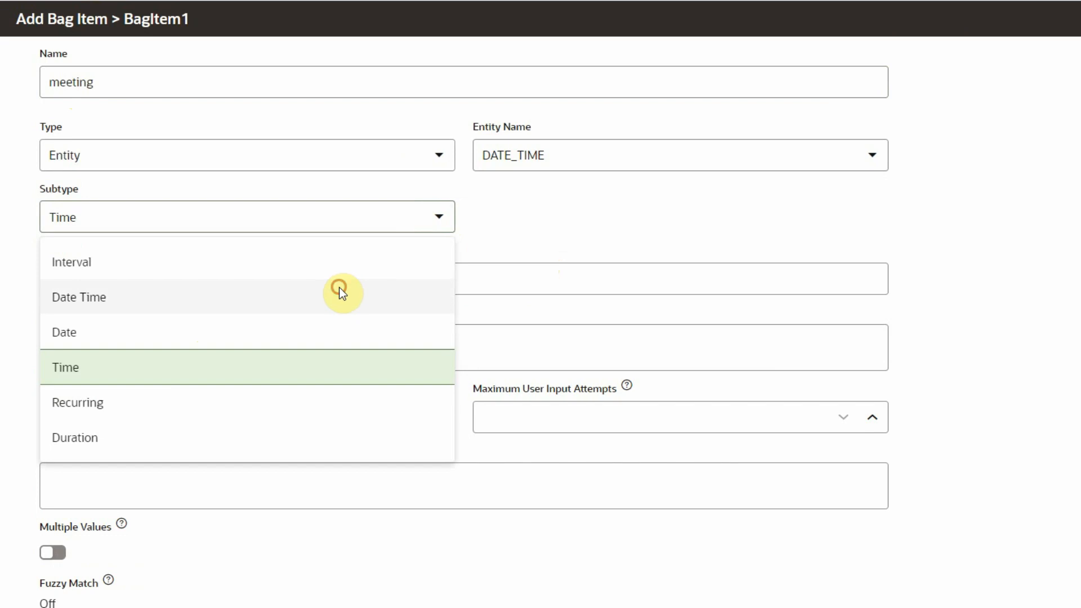
left_click(79, 298)
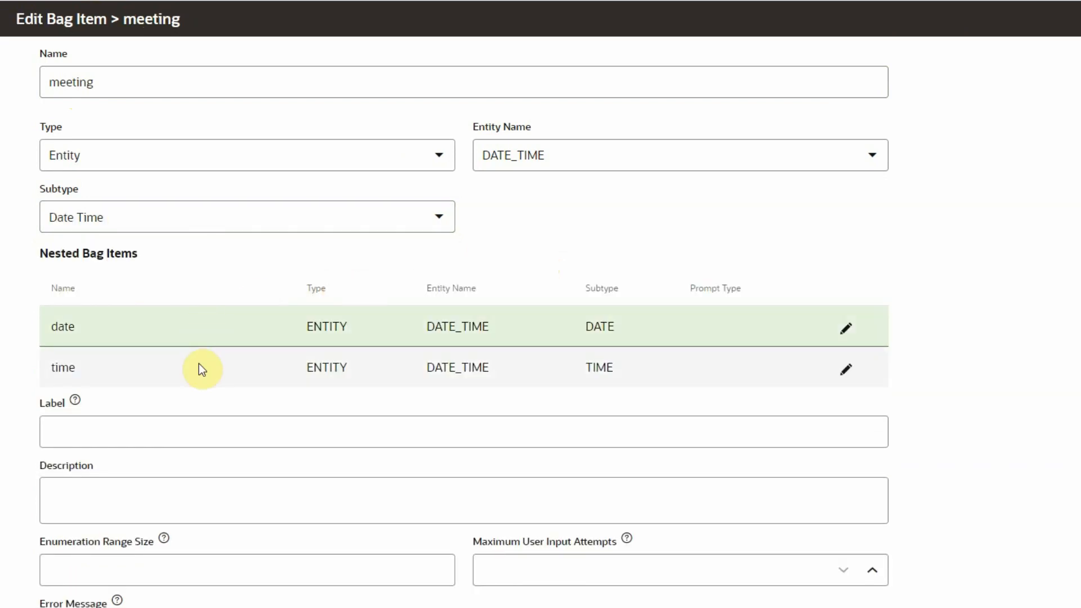
Switch the meeting bag item's subtype to Interval, review prompt-for choices, and close the editor.
left_click(439, 216)
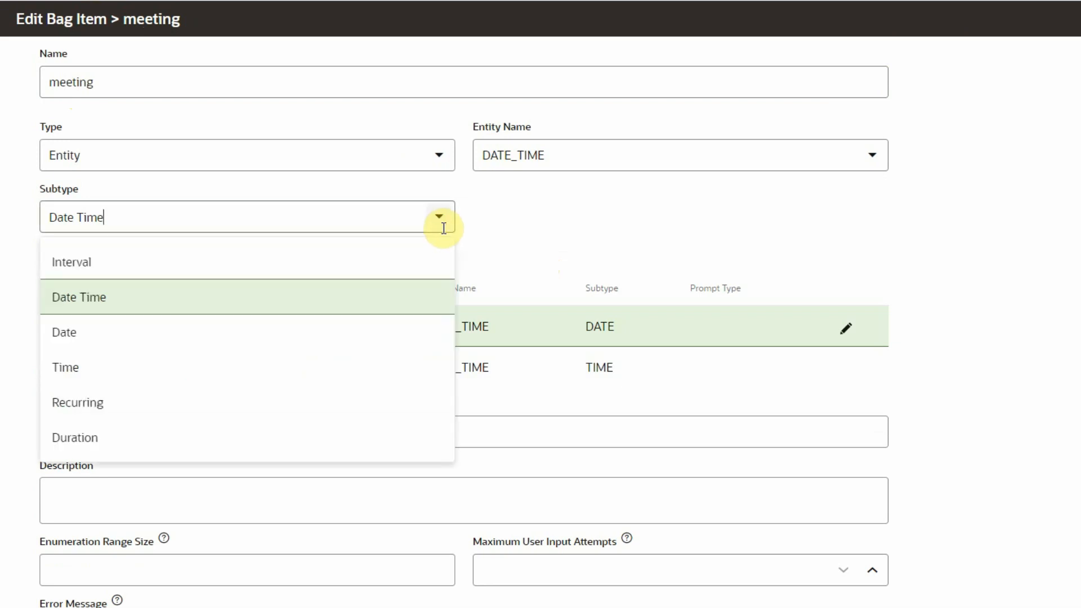
left_click(71, 261)
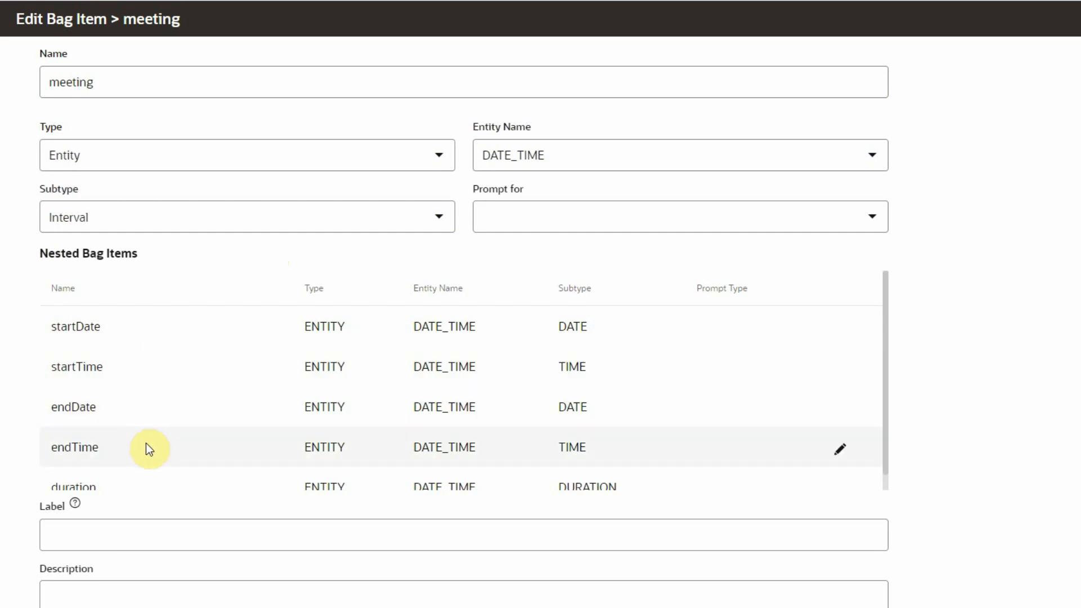
mouse_move(272, 278)
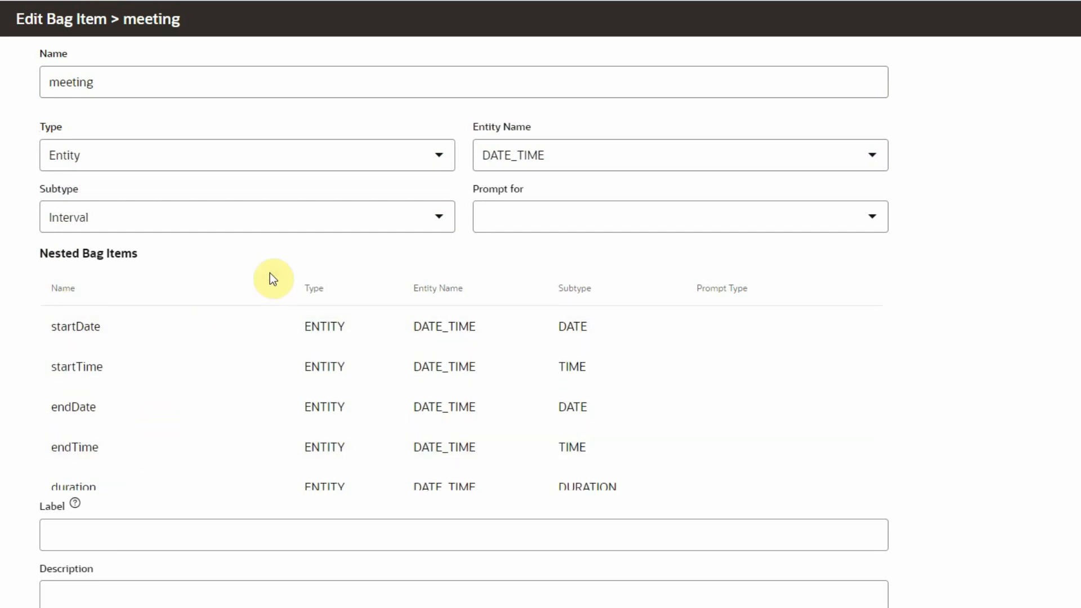
mouse_move(761, 257)
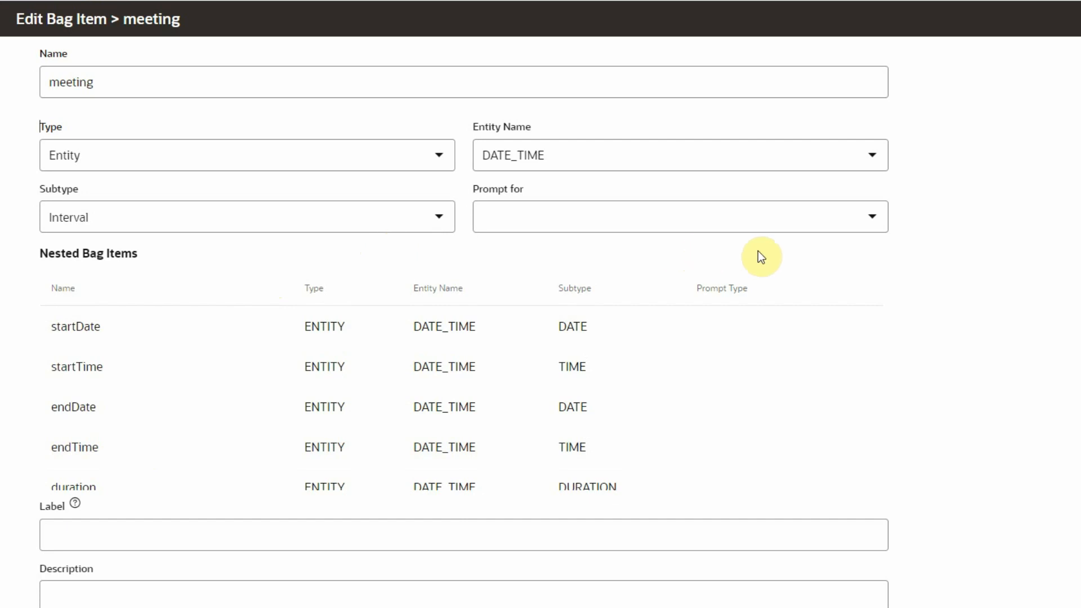
left_click(873, 216)
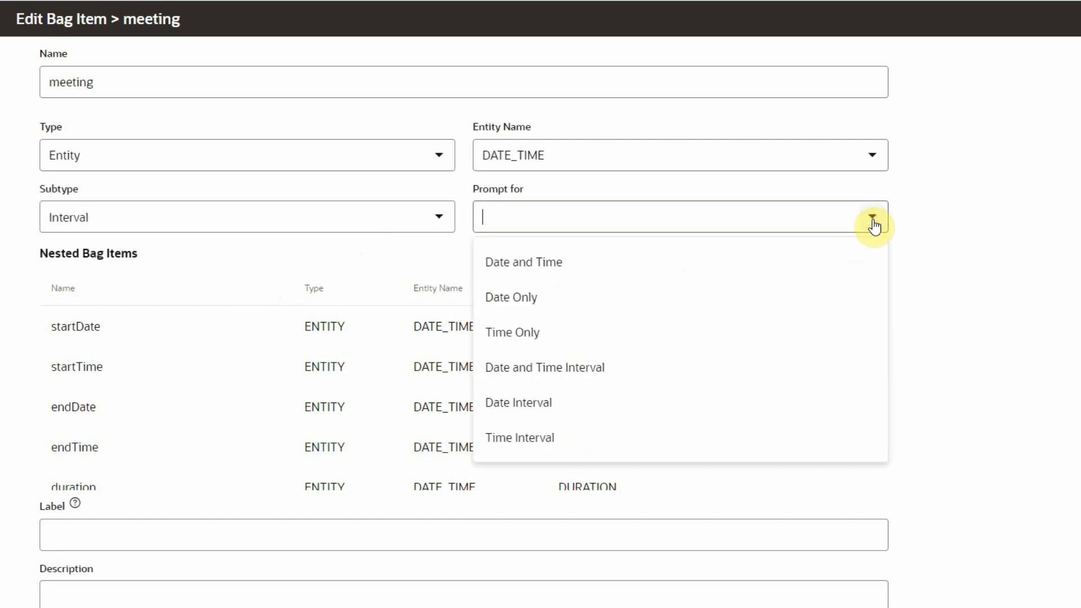
mouse_move(790, 289)
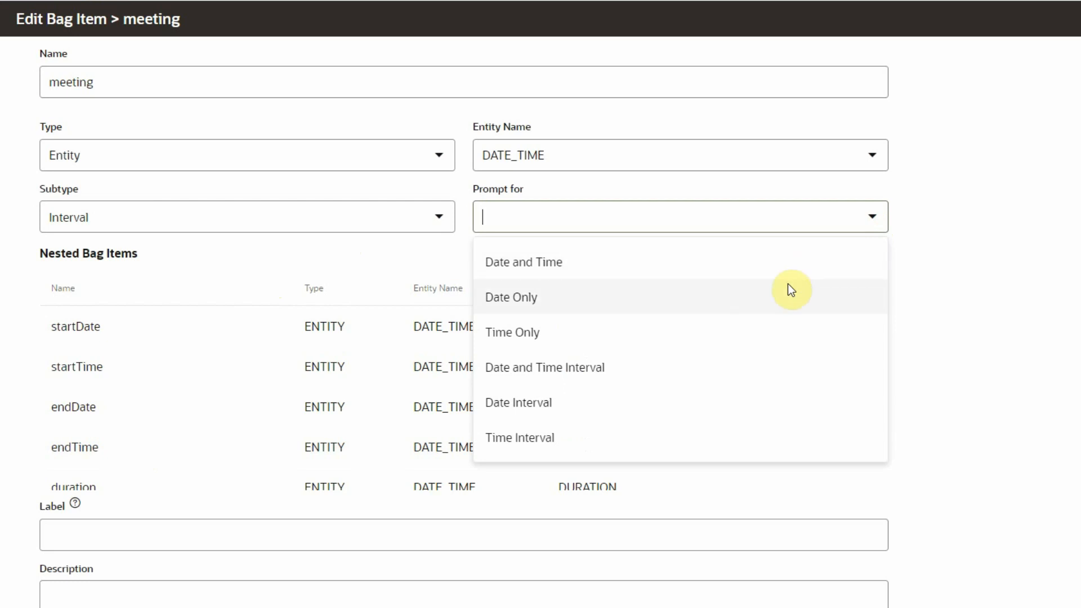
mouse_move(779, 325)
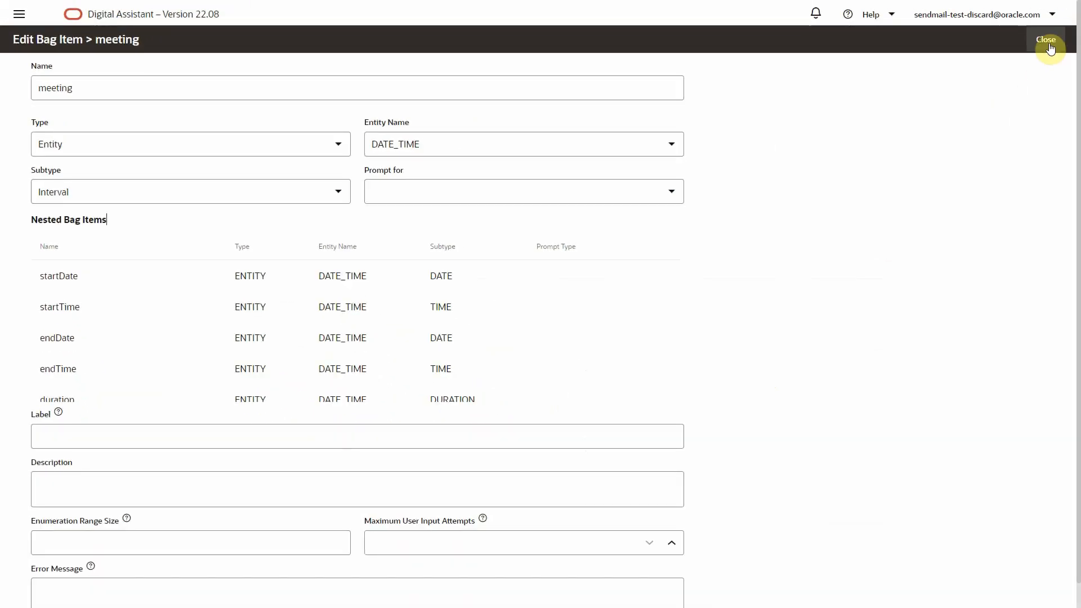
left_click(1046, 40)
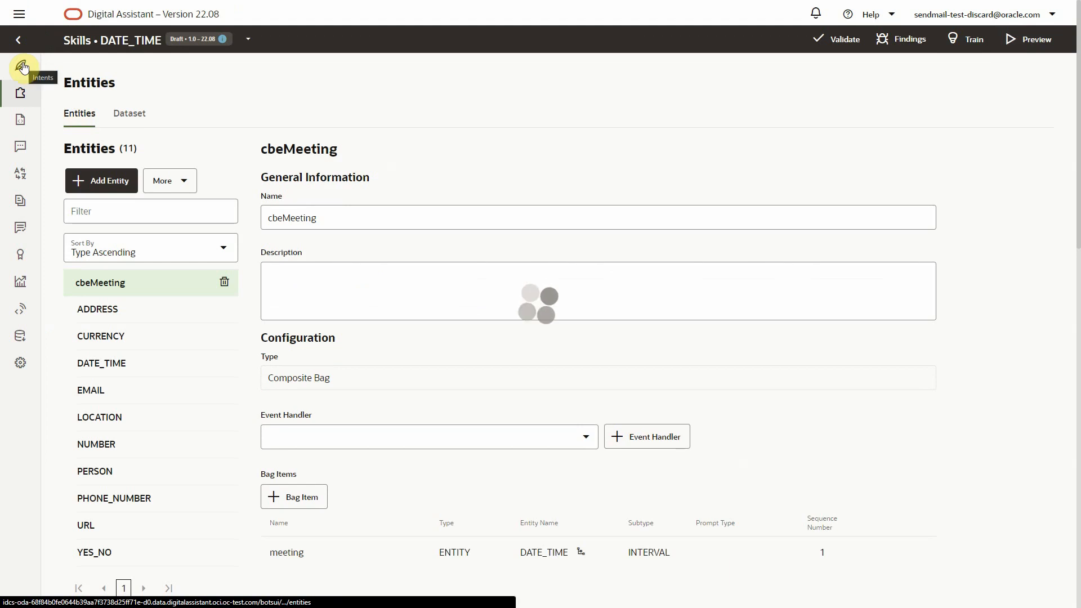
Add cbeMeeting as an intent entity of ScheduleMeeting.
left_click(20, 66)
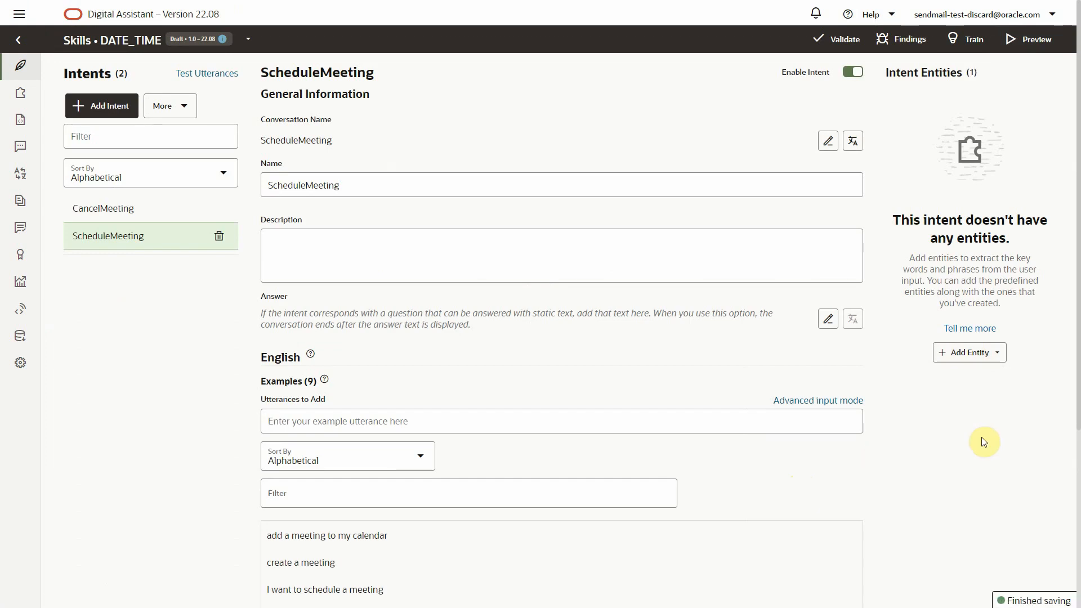
left_click(968, 353)
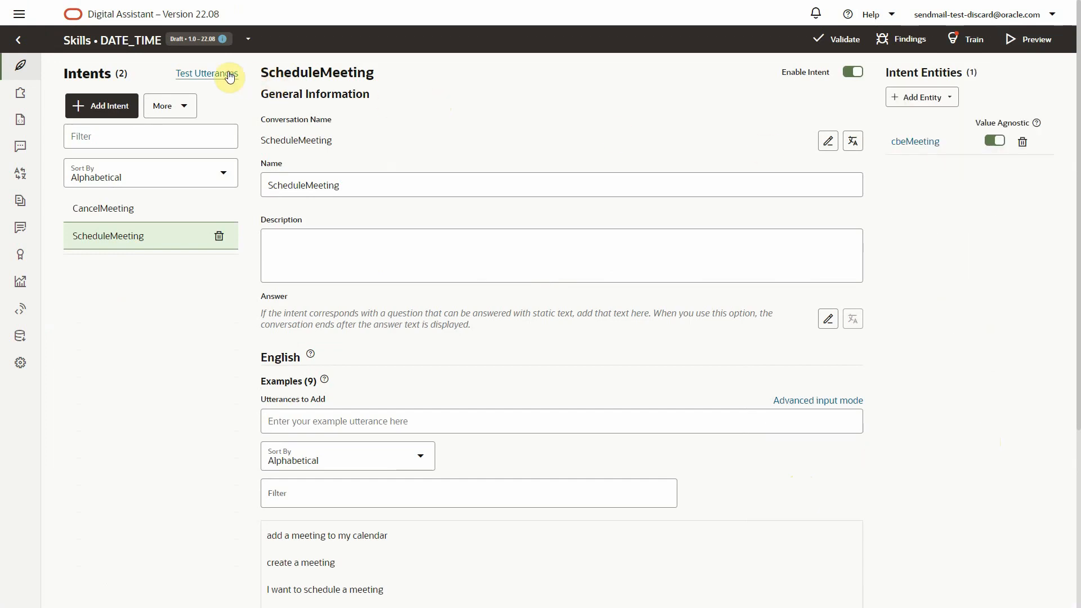
Test 'create a meeting on 19 sep from 10 am for 4 hours', matching ScheduleMeeting at 100%.
left_click(207, 73)
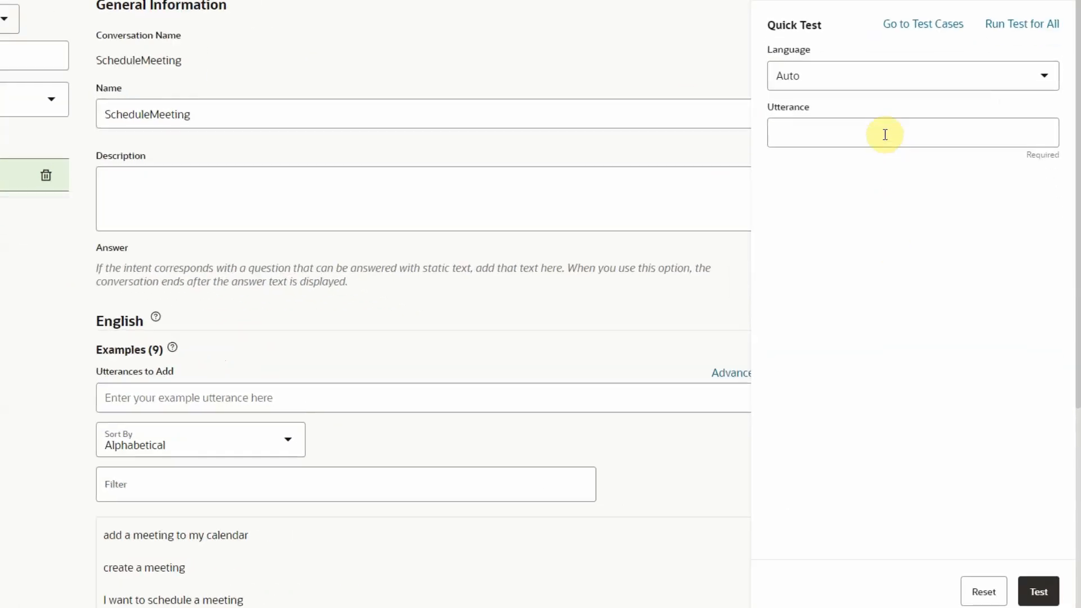
type("create a meeting on 19 sep from 10 am for 4 hours")
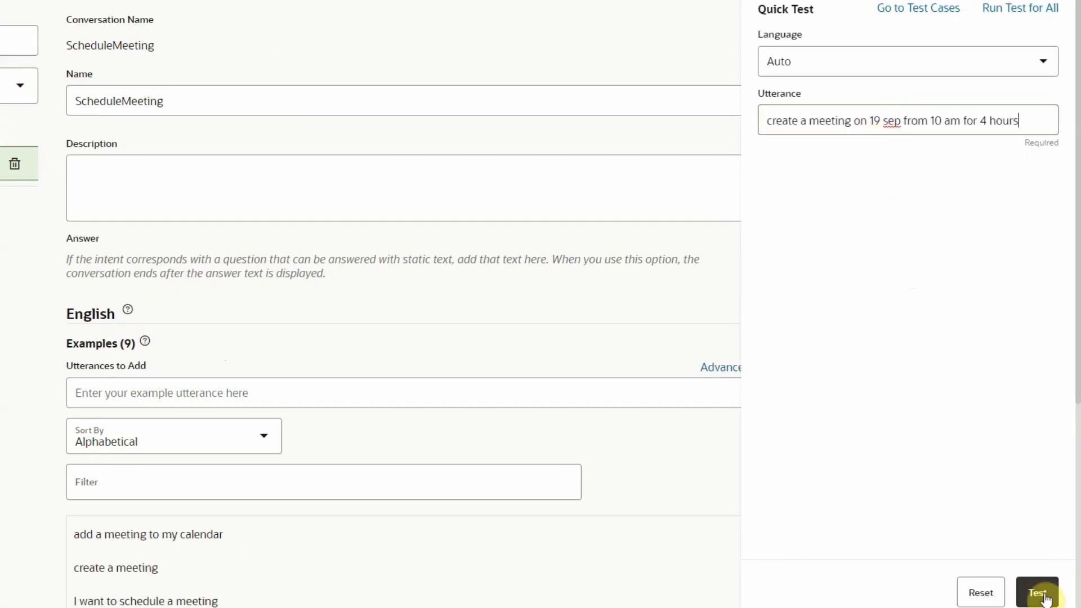
left_click(1037, 591)
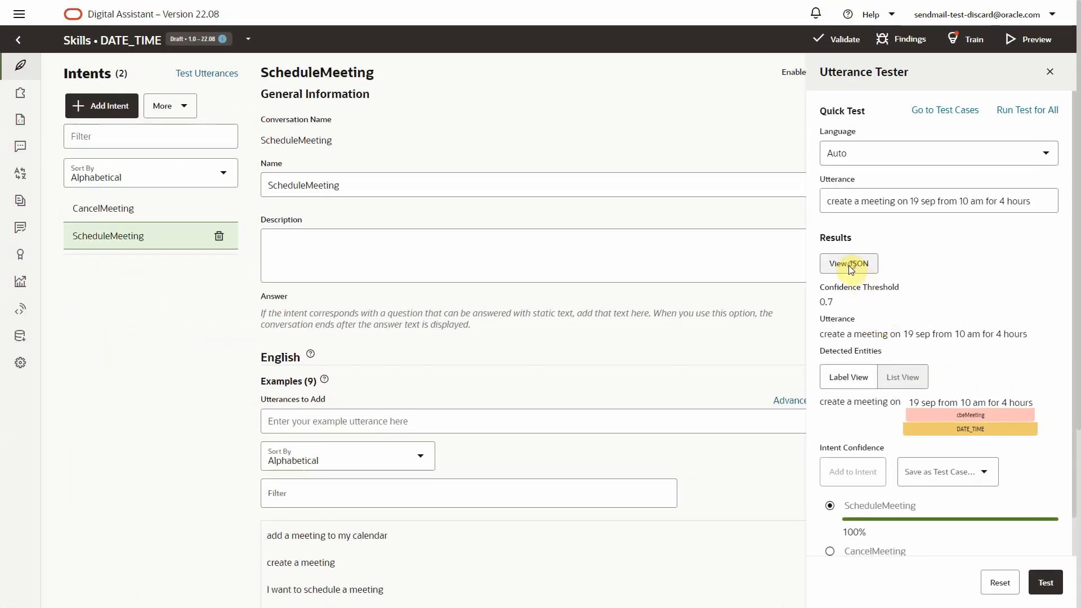
left_click(847, 263)
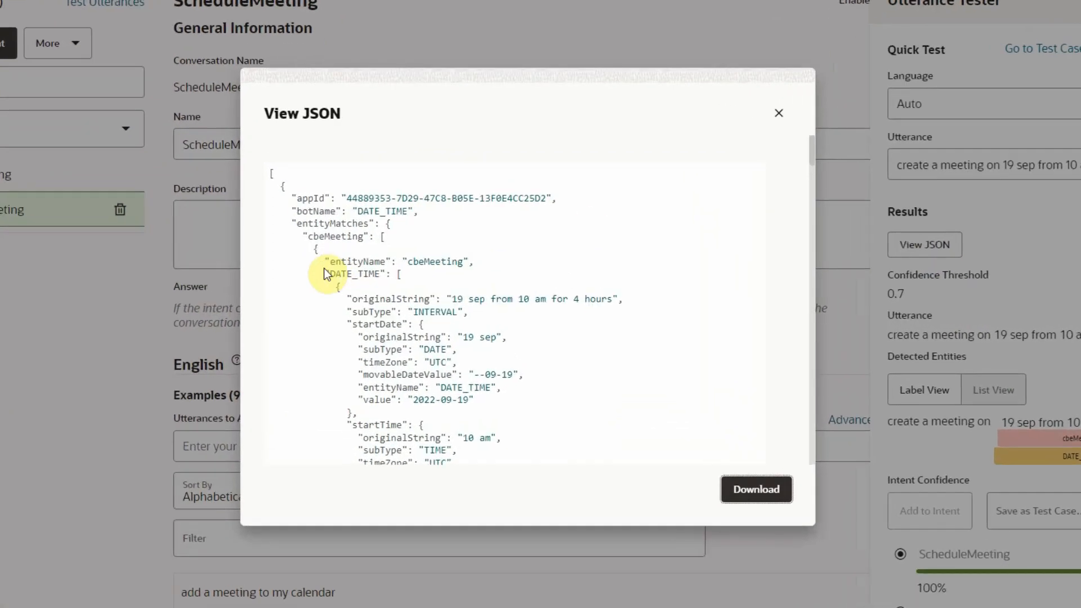
double_click(347, 273)
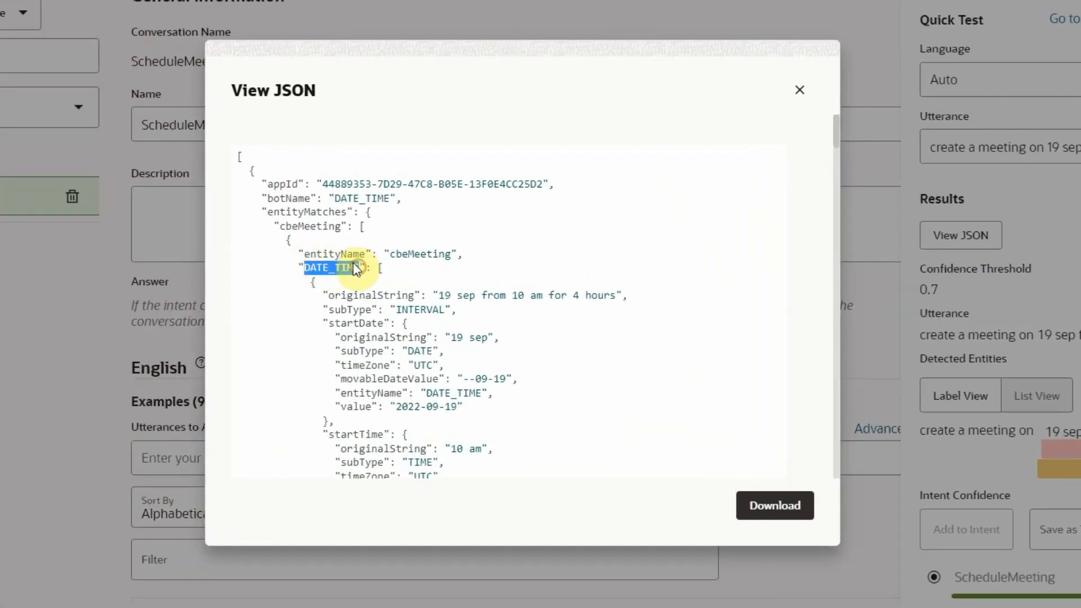
double_click(356, 323)
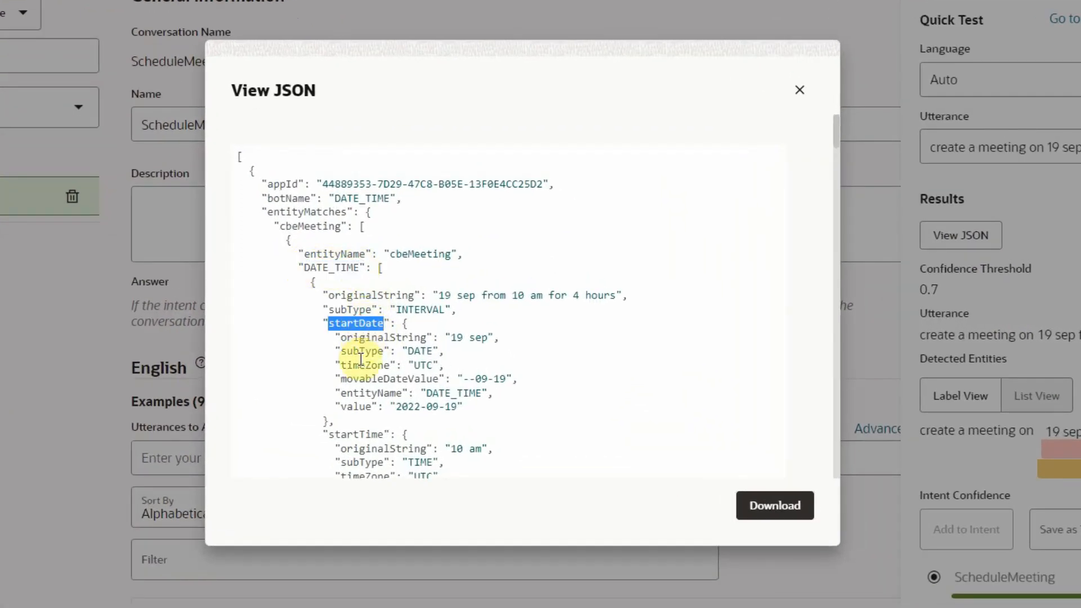
scroll("down", 3)
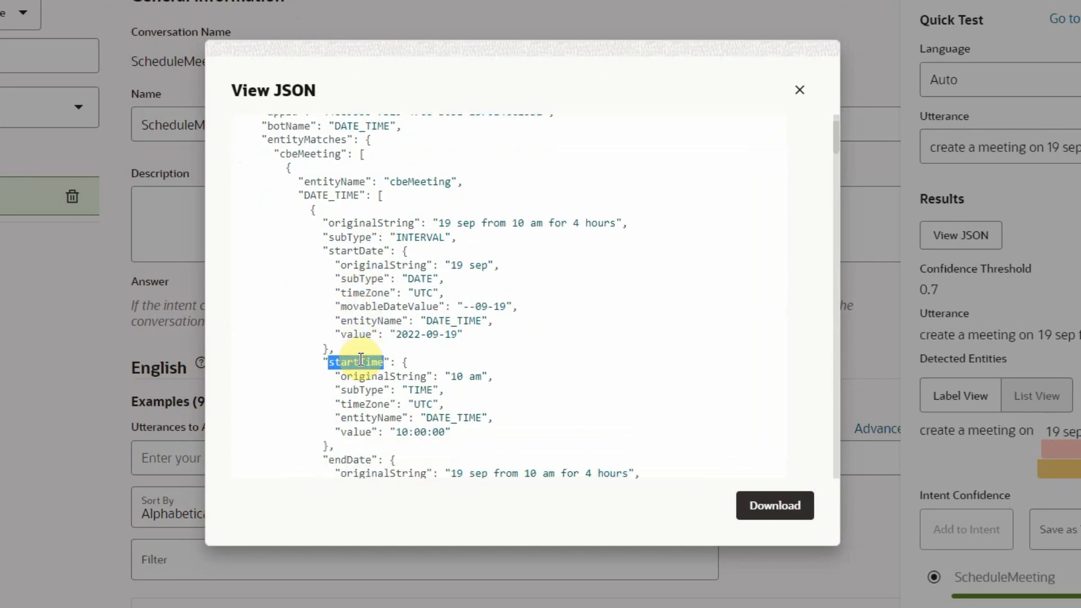
scroll("down", 3)
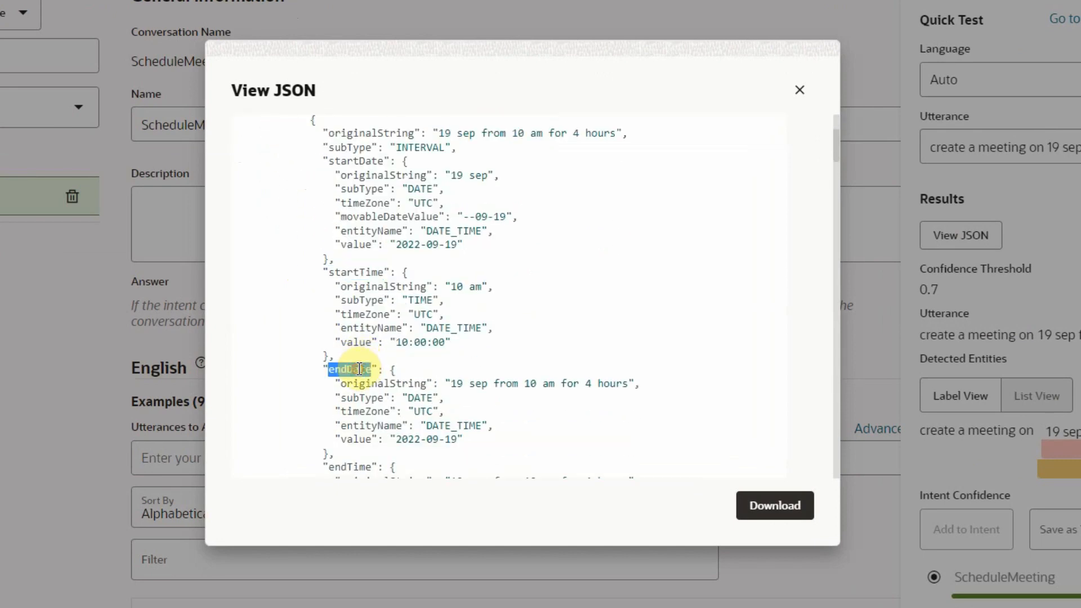
scroll("down", 3)
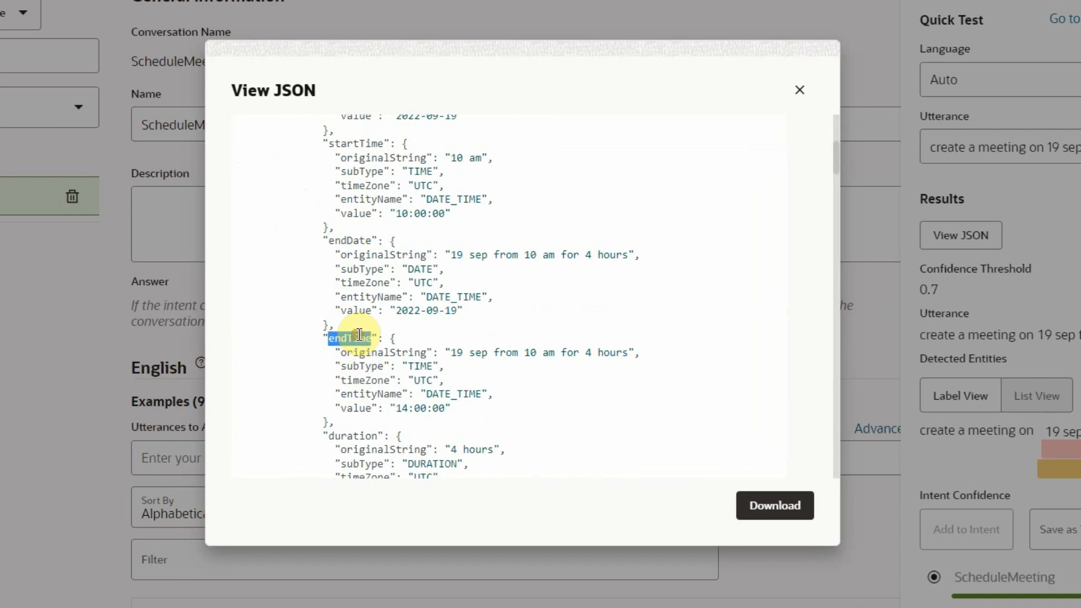
scroll("down", 3)
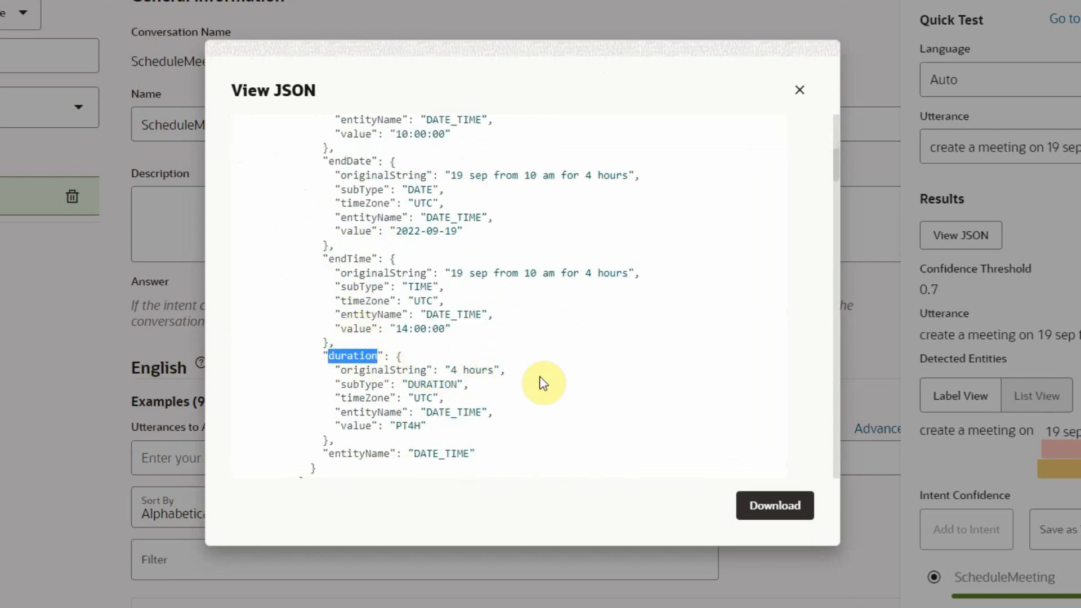
left_click(799, 91)
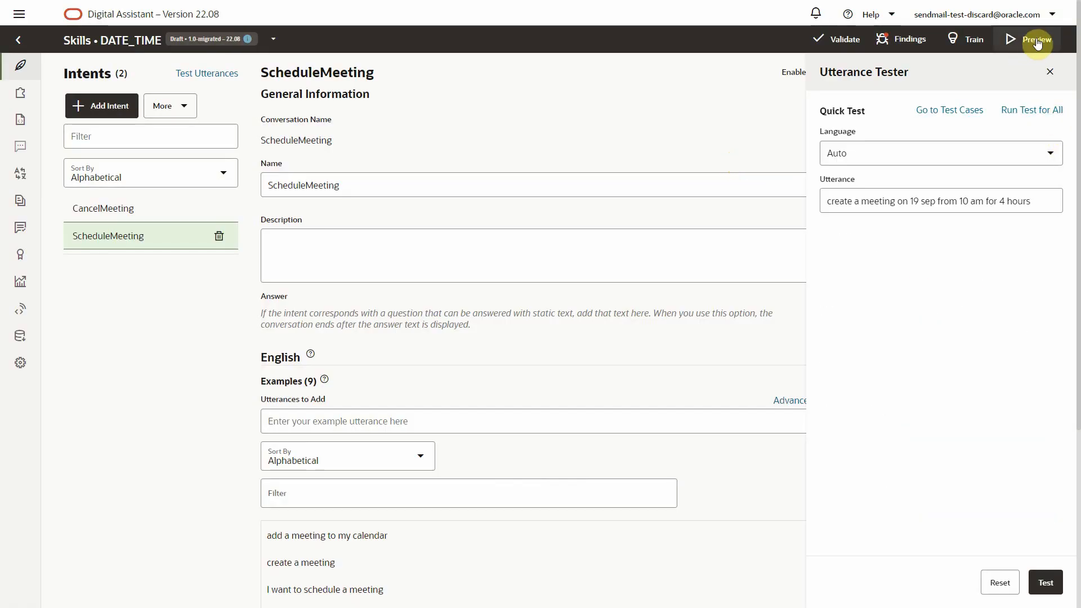
Send 'create a meeting on 19 sep from 10 am for 4 hours' in the conversation preview.
left_click(1036, 38)
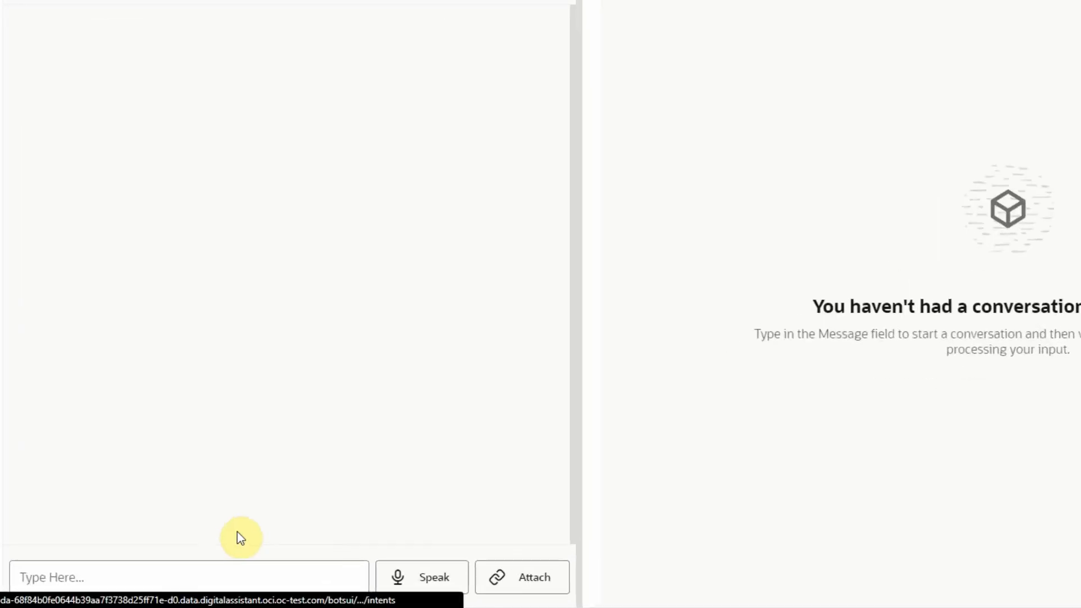
type("create a meeting on 19 sep from 10 am for 4 hours")
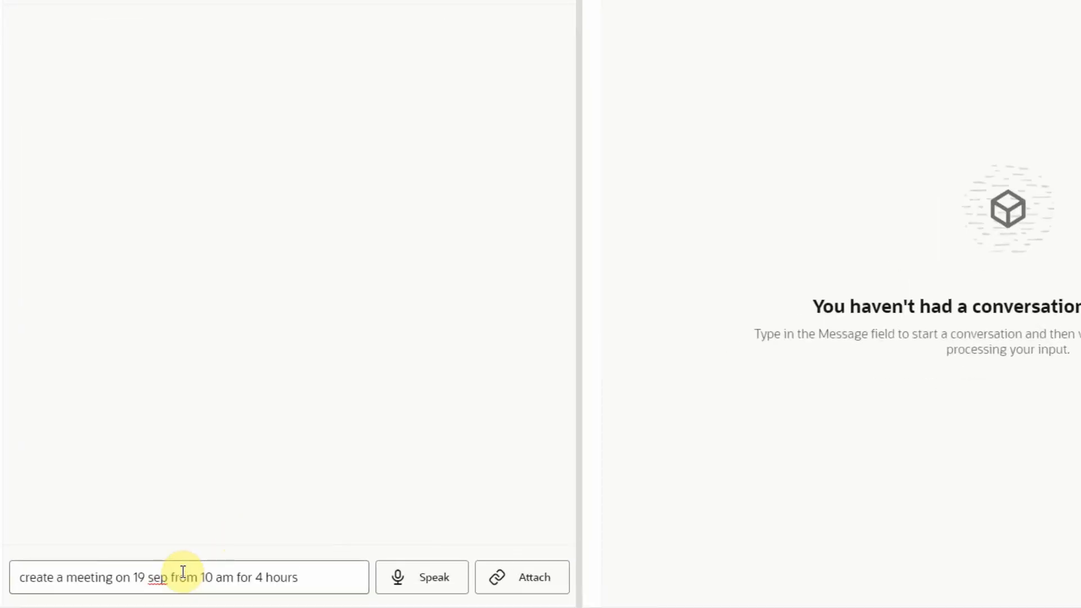
key("Return")
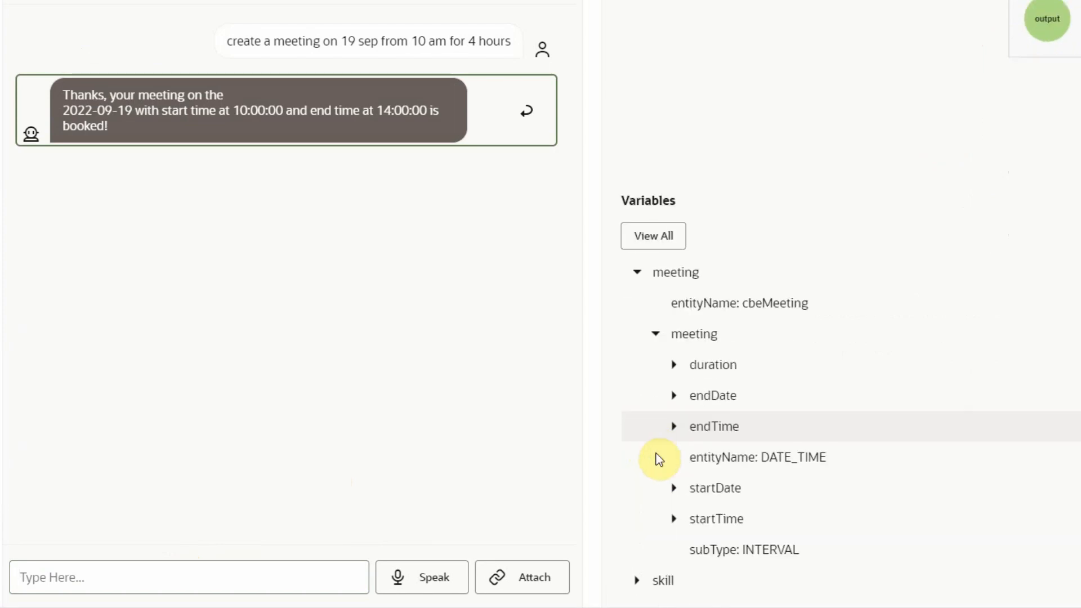
Expand endDate and endTime under meeting variables to confirm 2022-09-19, 10:00–14:00, then begin a new utterance 'create a'.
left_click(674, 395)
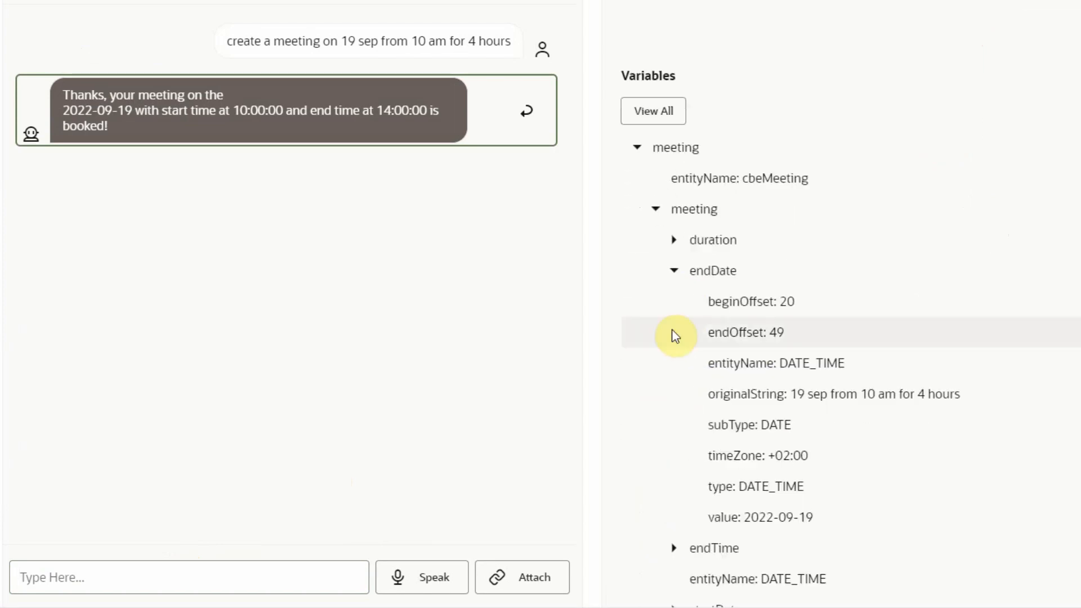
left_click(673, 270)
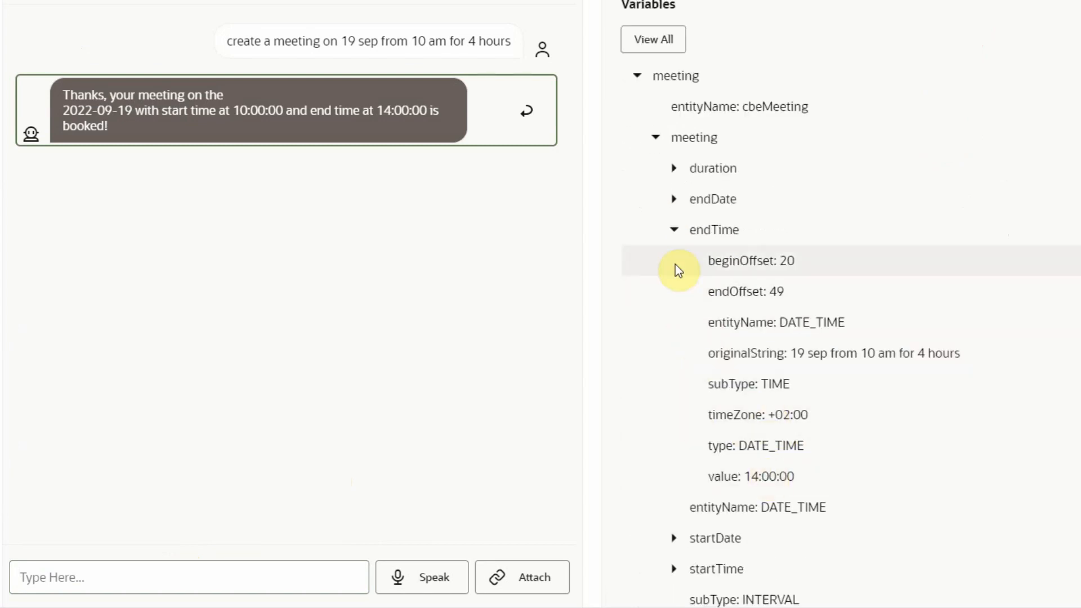
left_click(674, 229)
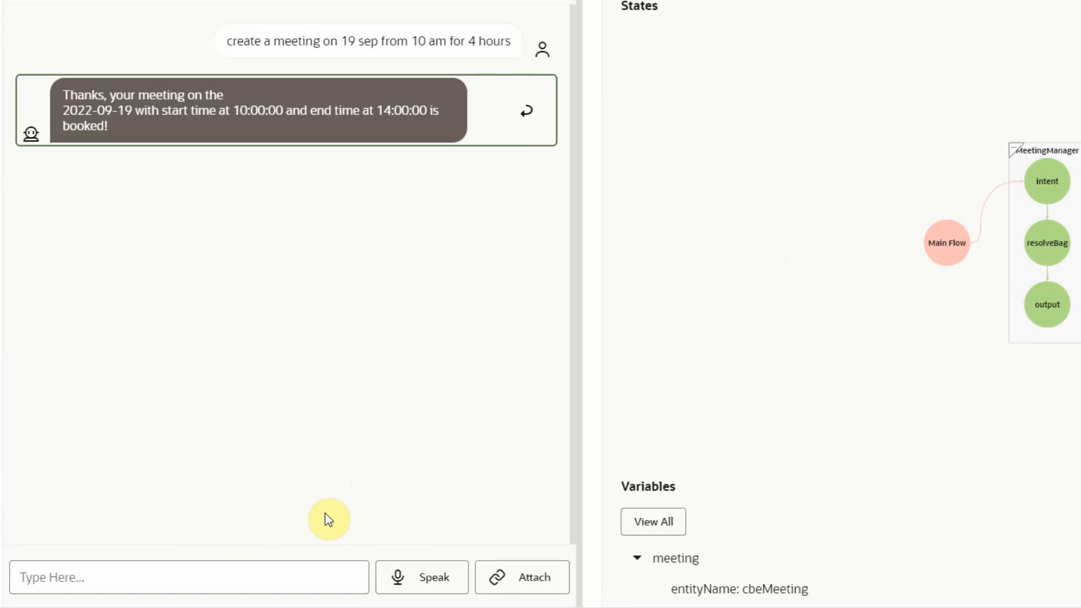
type("create a")
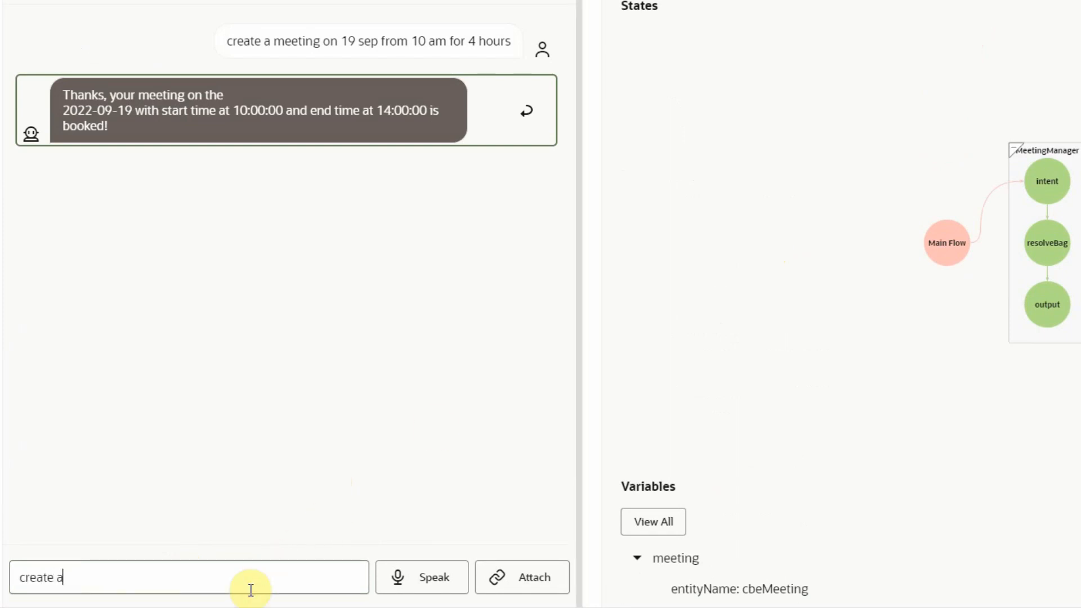